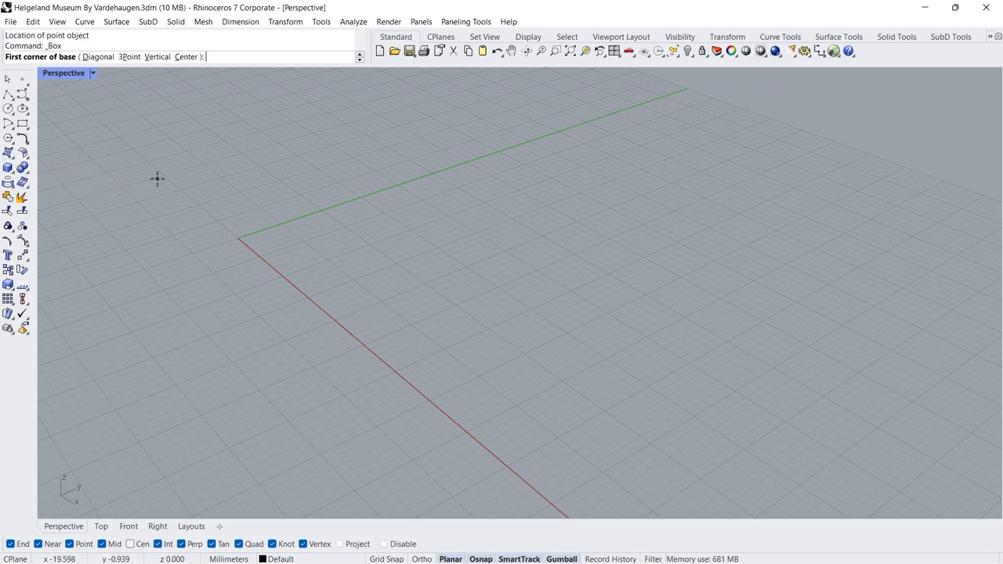
Step: Place a 50 × 20 × 13 solid box from the origin on the ground grid
click(238, 238)
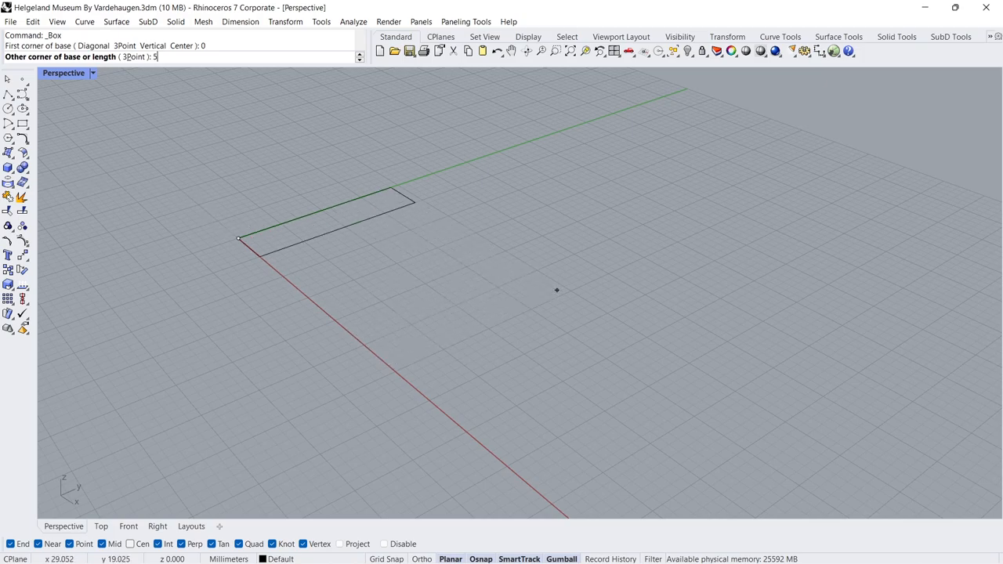
text(50)
text(13)
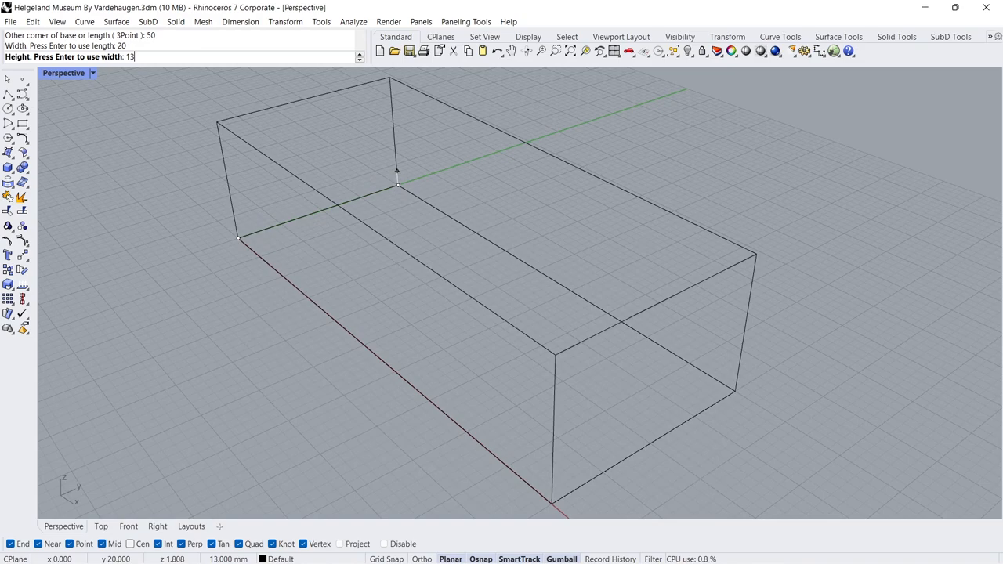
key(Enter)
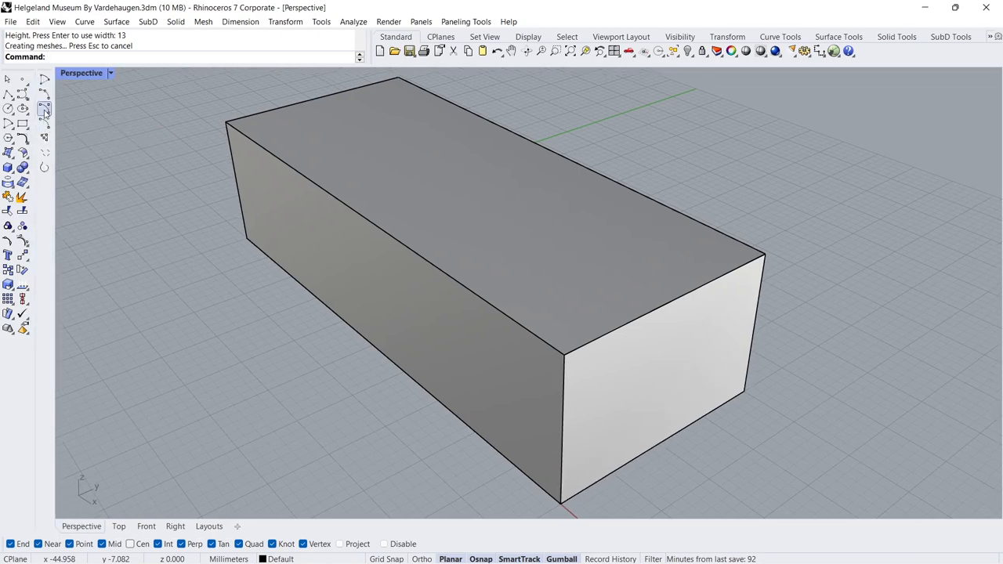
mouse_move(41, 94)
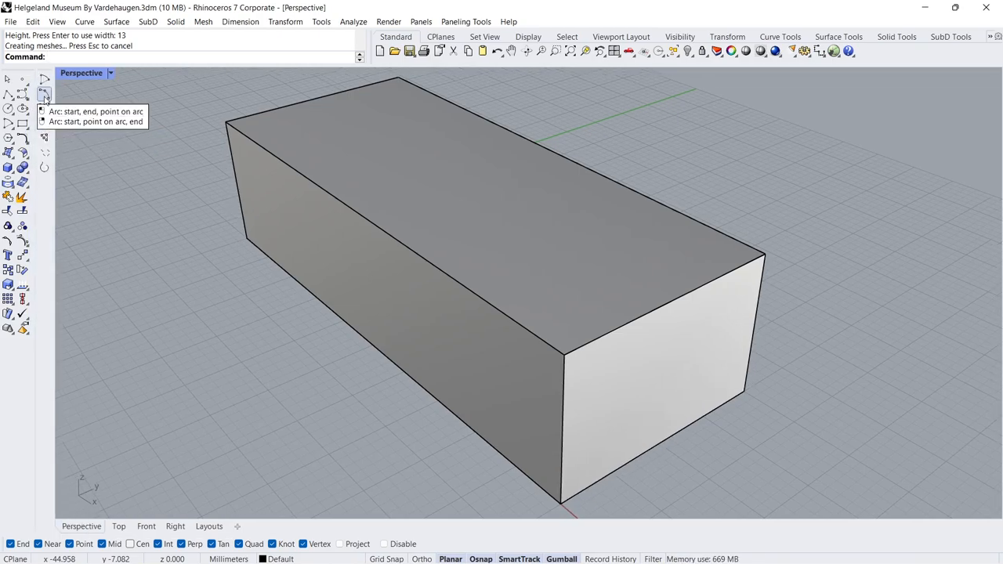
Step: Draw an arc between the block's two top corners with a chosen bulge
click(227, 119)
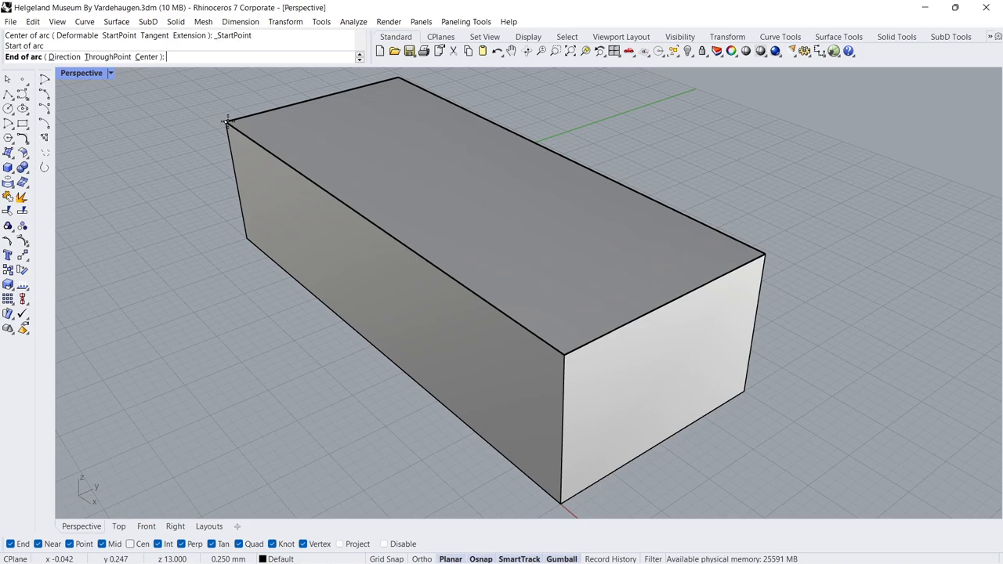
mouse_move(561, 357)
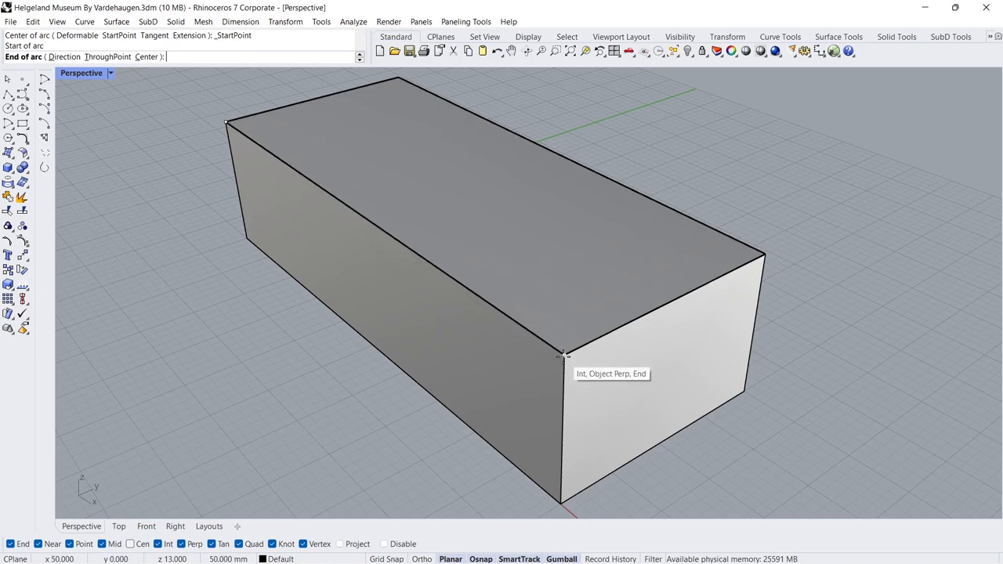
click(557, 358)
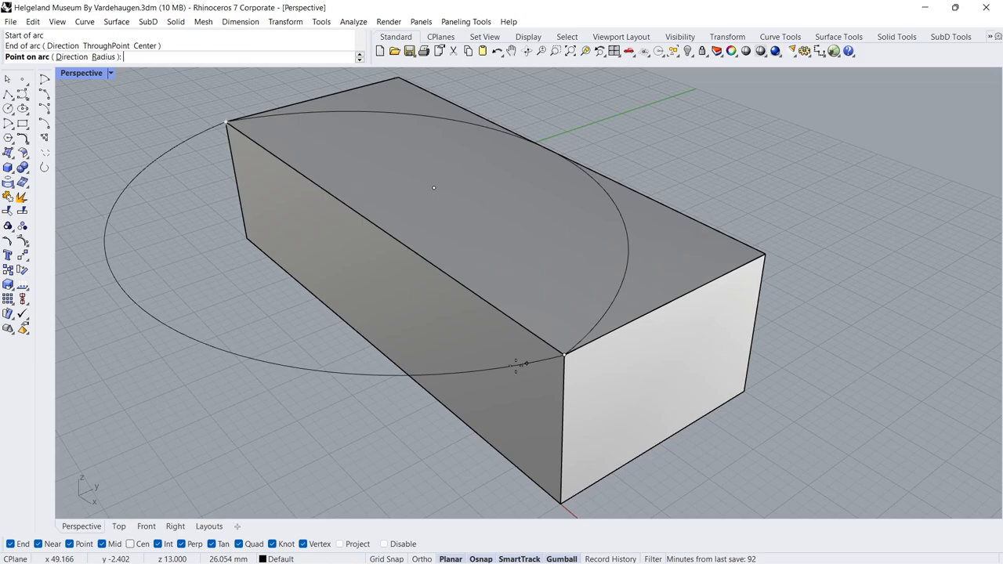
click(373, 351)
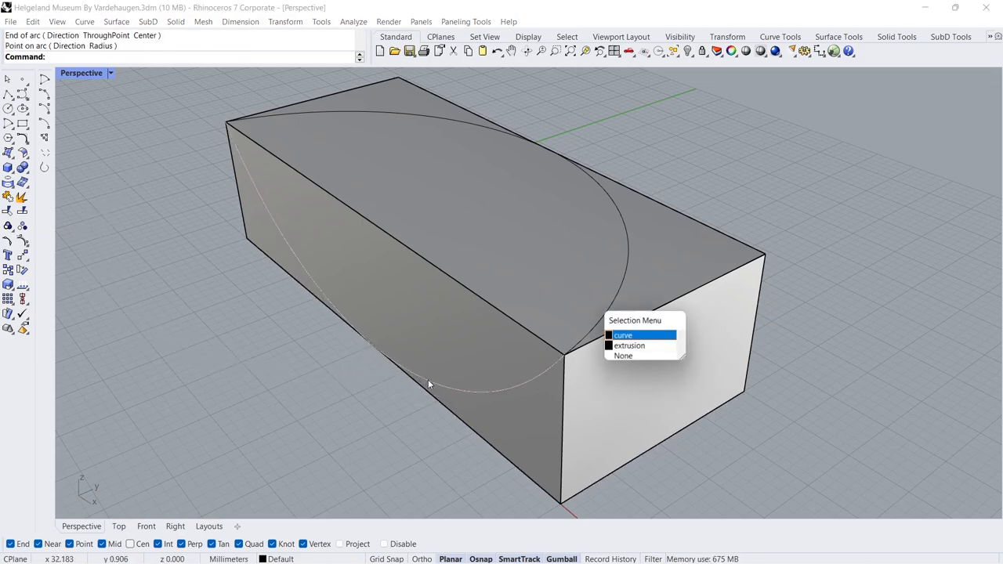
Step: Flatten the side curve with Scale1D anchored at the block's corner
click(625, 335)
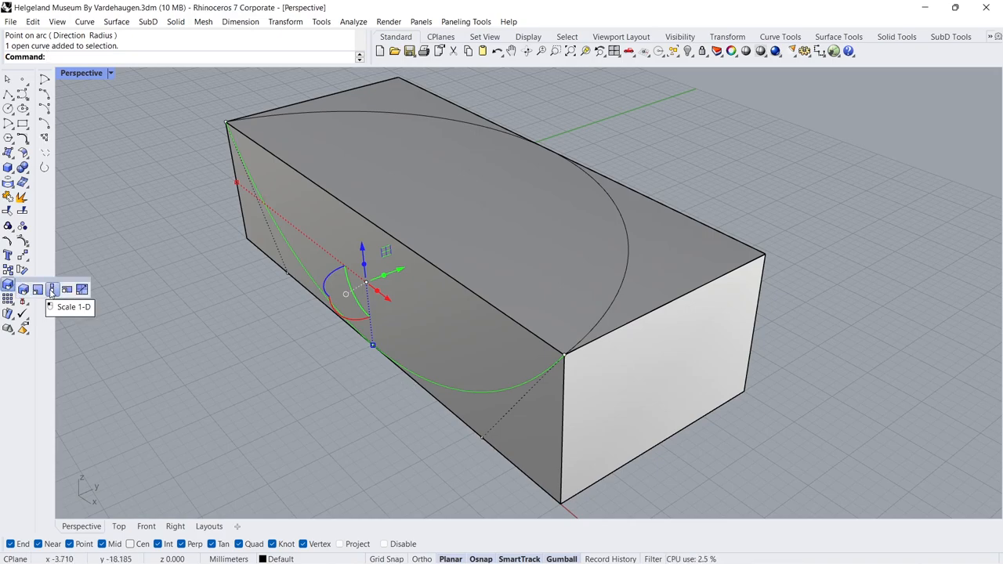
click(50, 289)
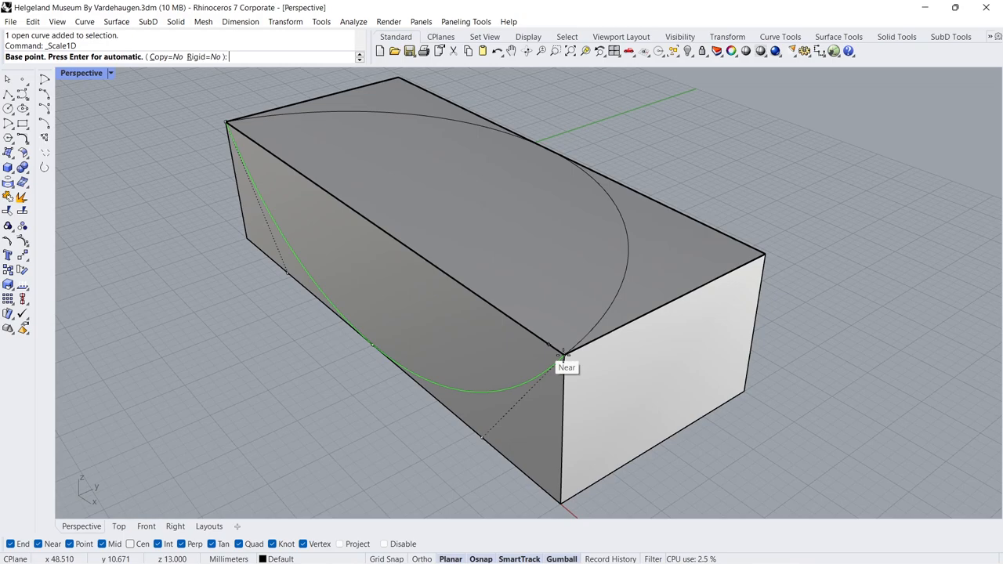
click(560, 353)
text(10)
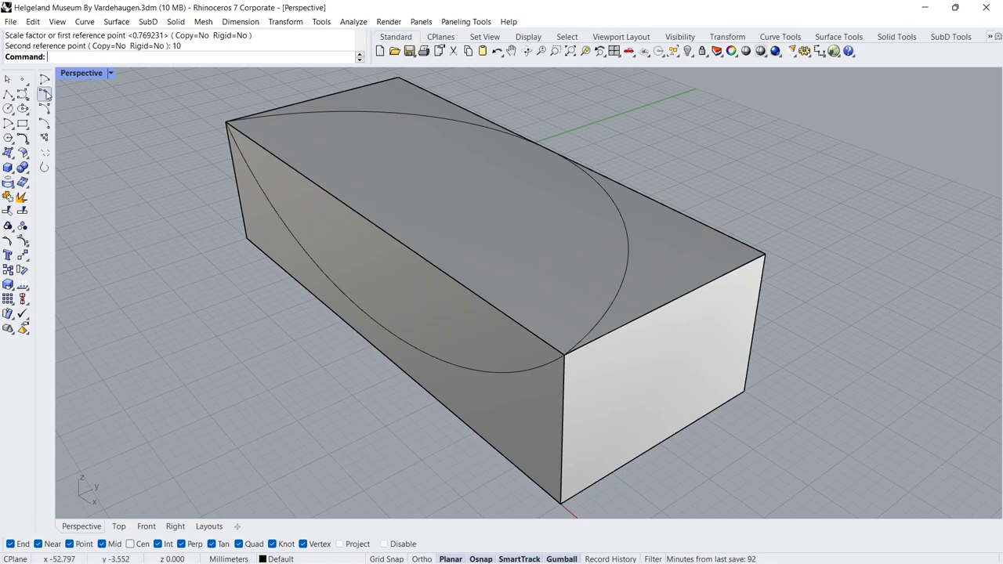
mouse_move(38, 104)
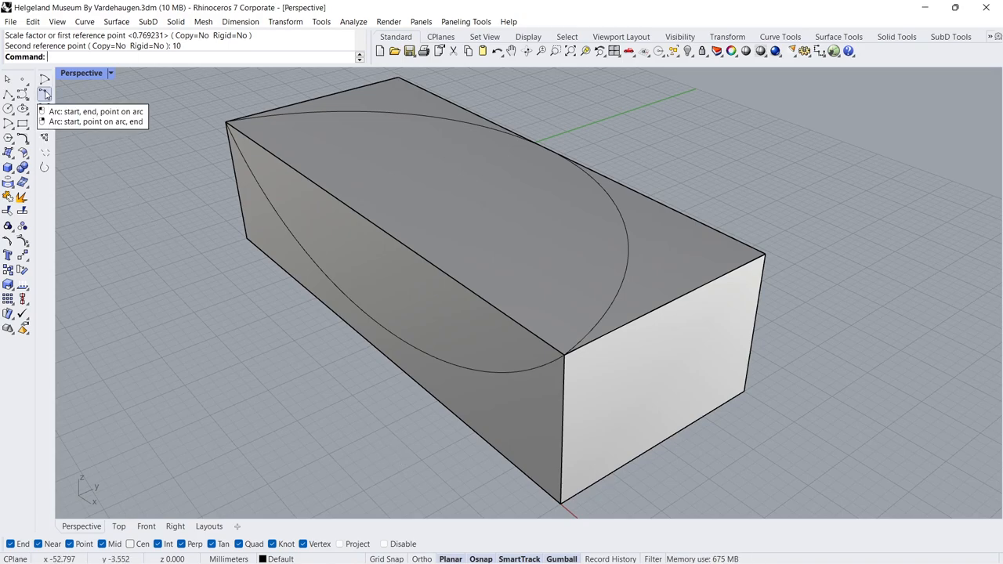
Step: Draw a second arc along the far long side and select it for point editing
click(566, 373)
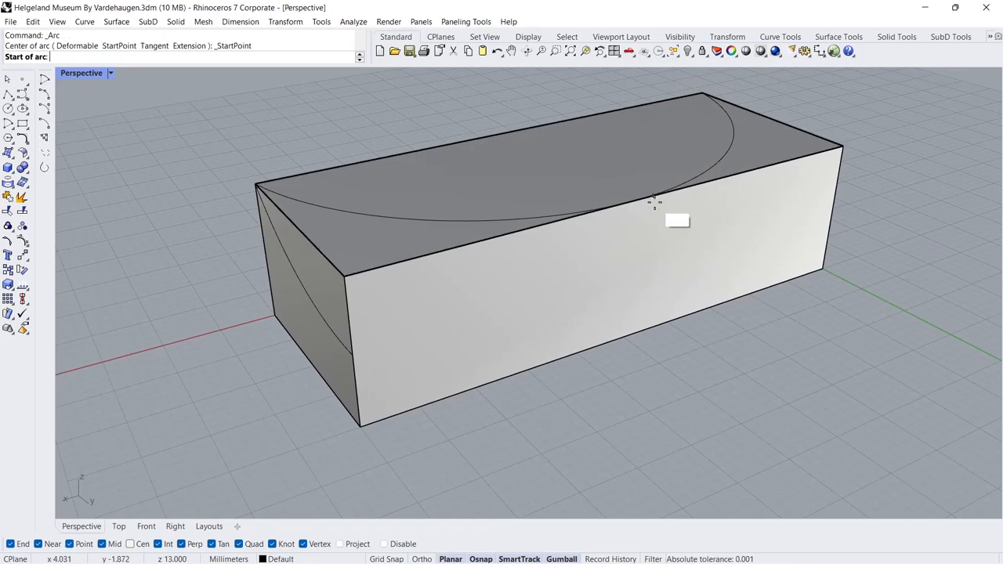
click(651, 202)
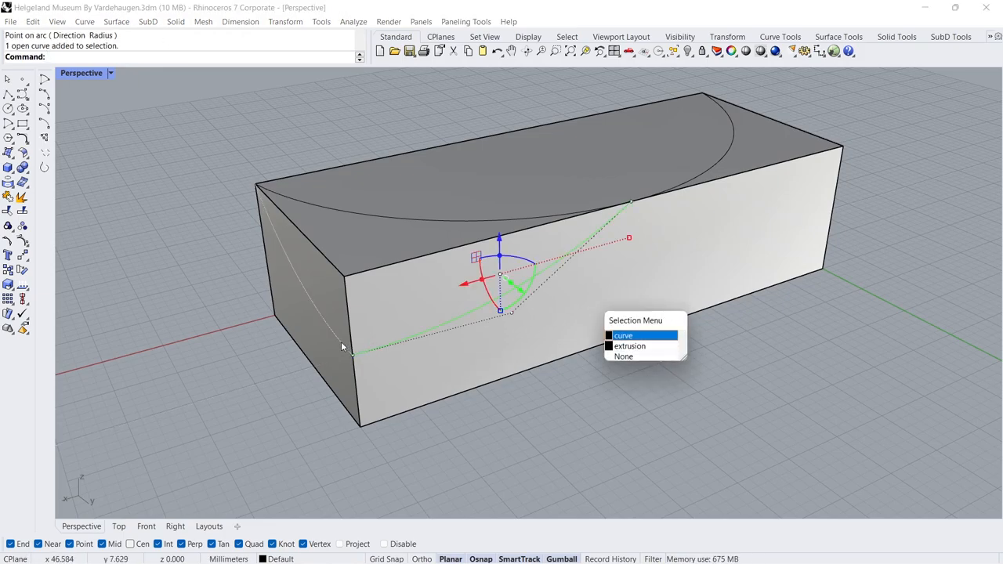
click(624, 335)
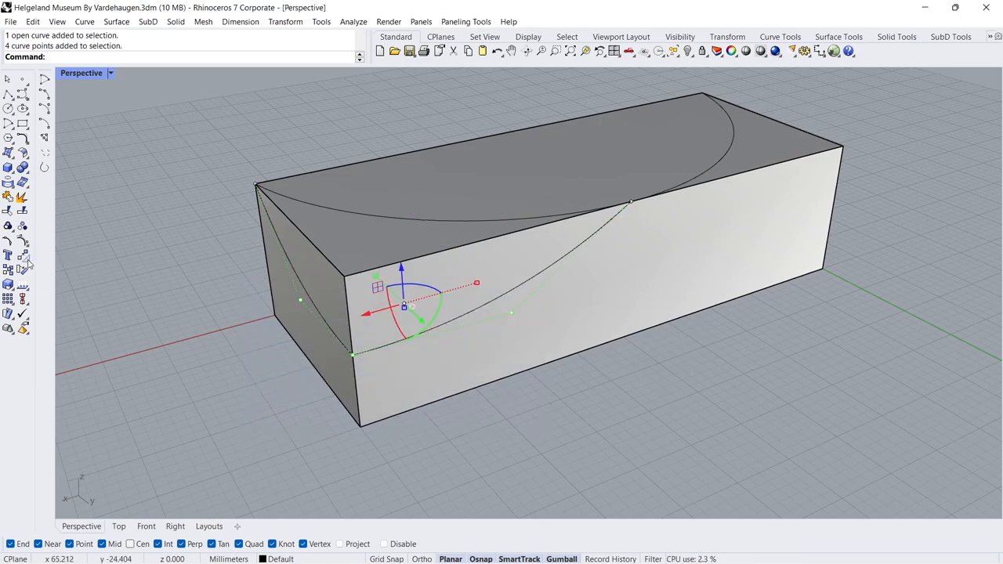
mouse_move(22, 244)
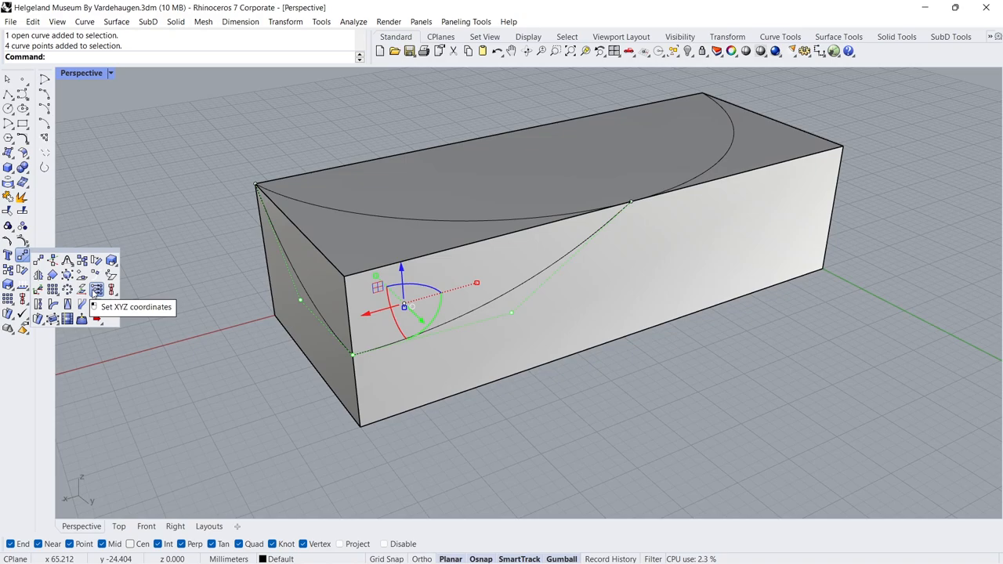
Step: Level the selected curve points to one world Z with Set XYZ Coordinates
click(97, 288)
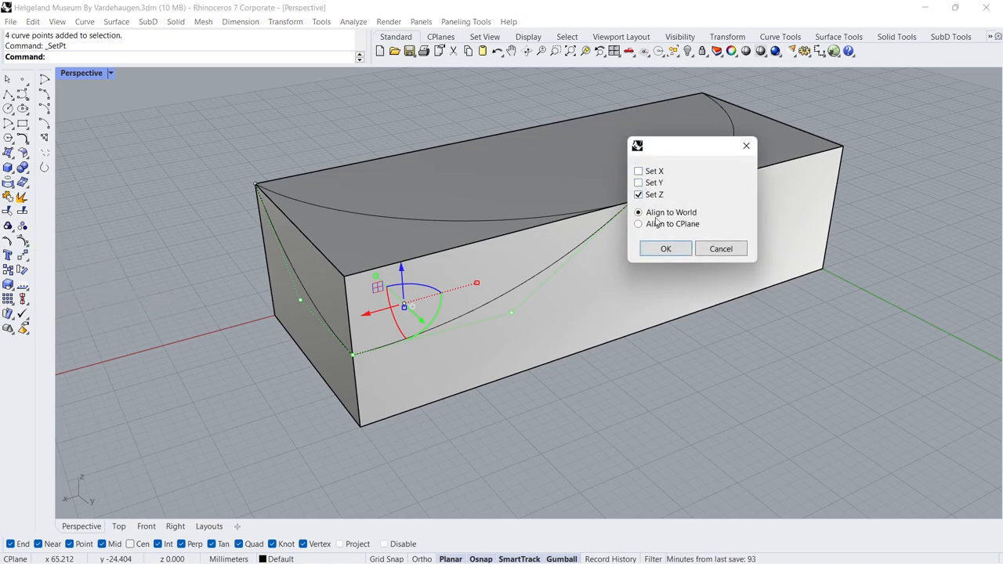
click(664, 247)
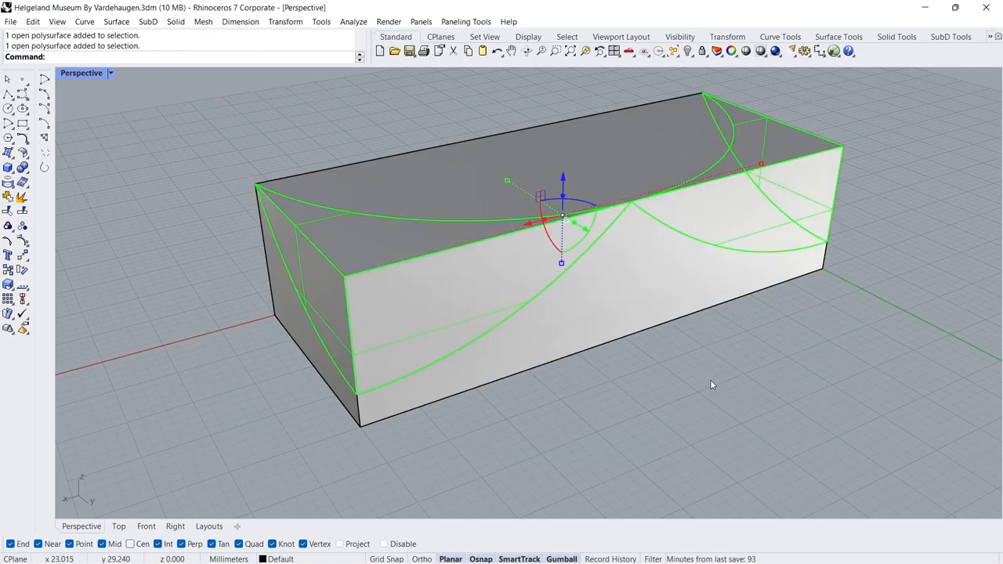
Step: Delete the cut-away top piece and hide all construction curves
key(Delete)
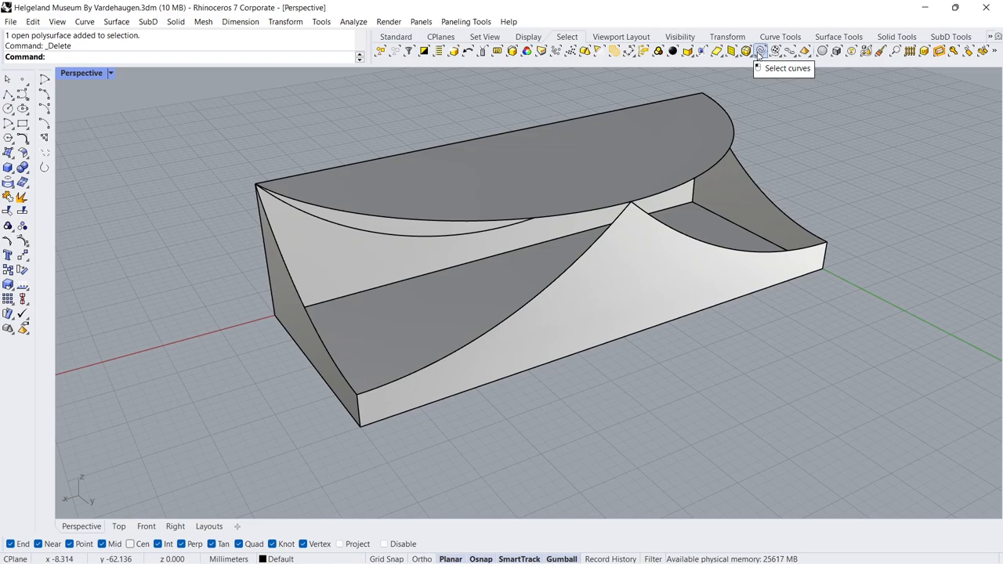
click(762, 51)
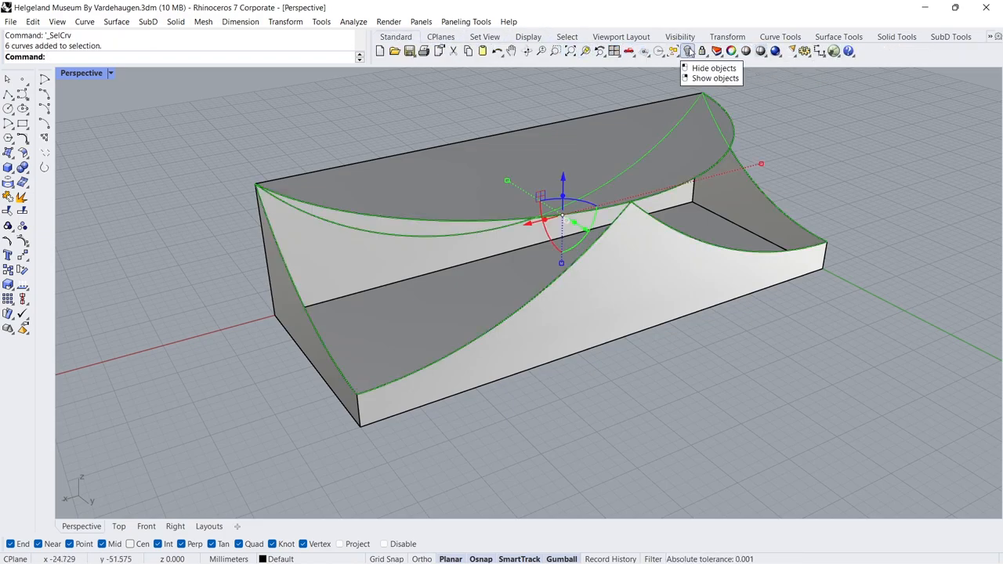
click(711, 69)
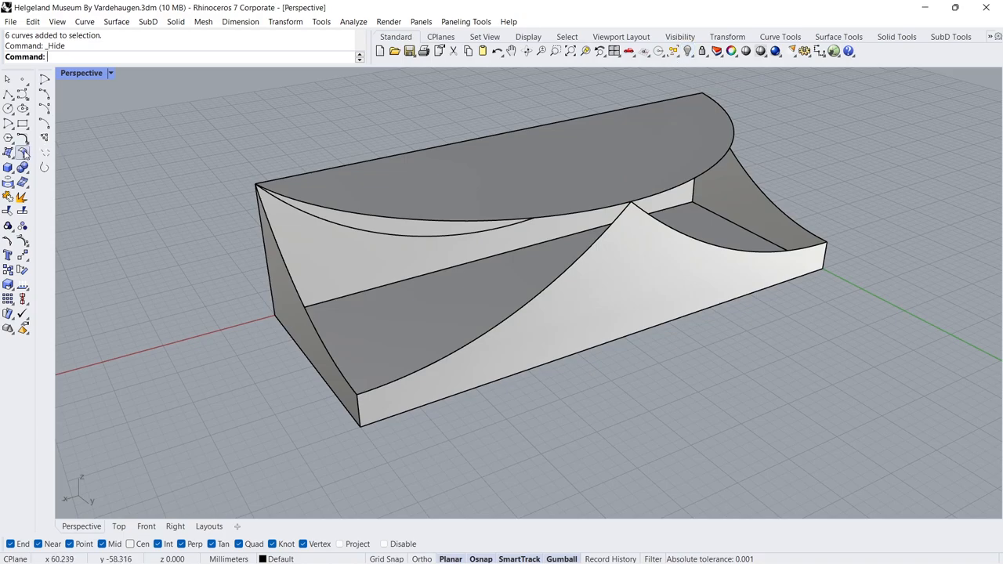
click(9, 151)
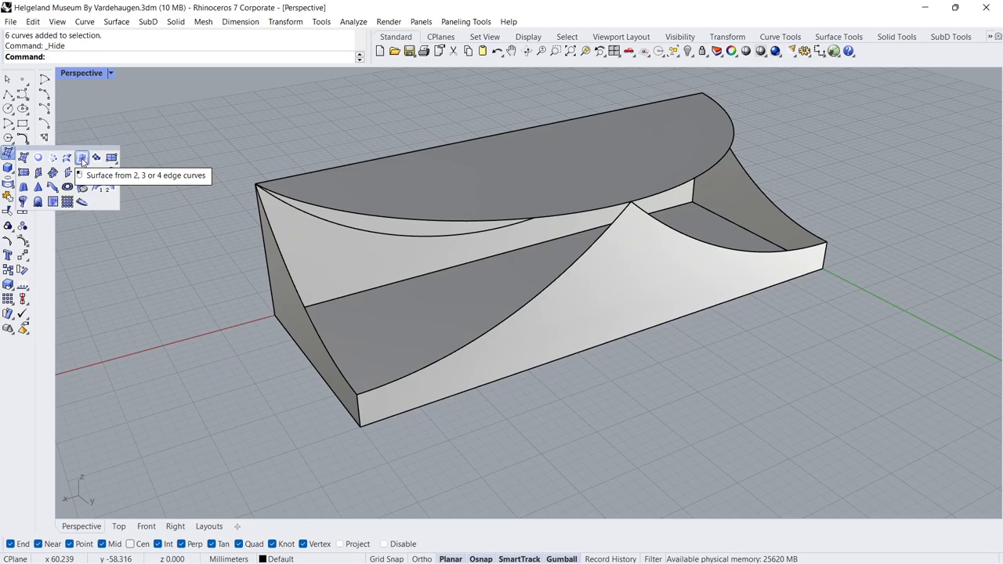
Step: Close the open side with a surface built from its bounding edge curves
click(87, 157)
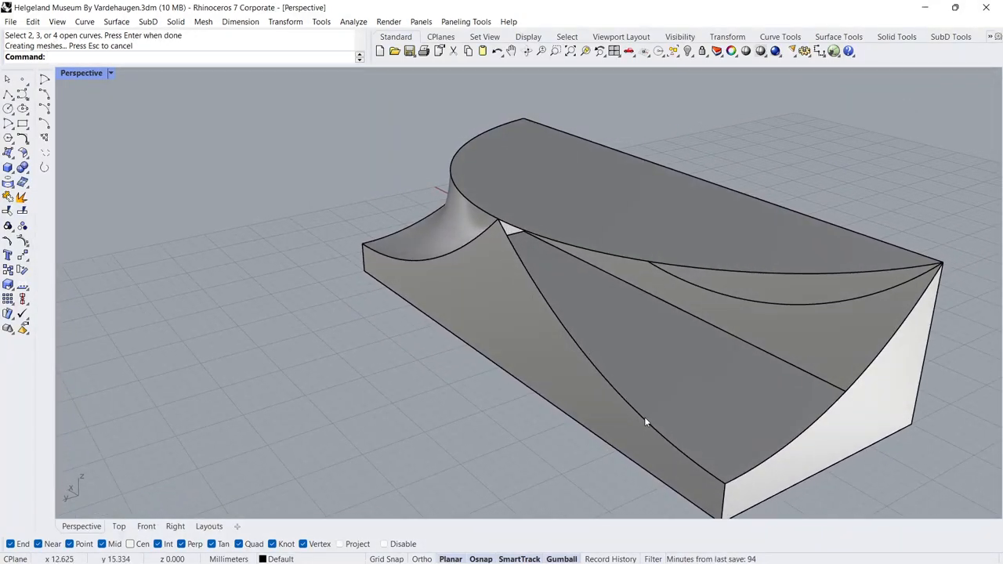
click(650, 423)
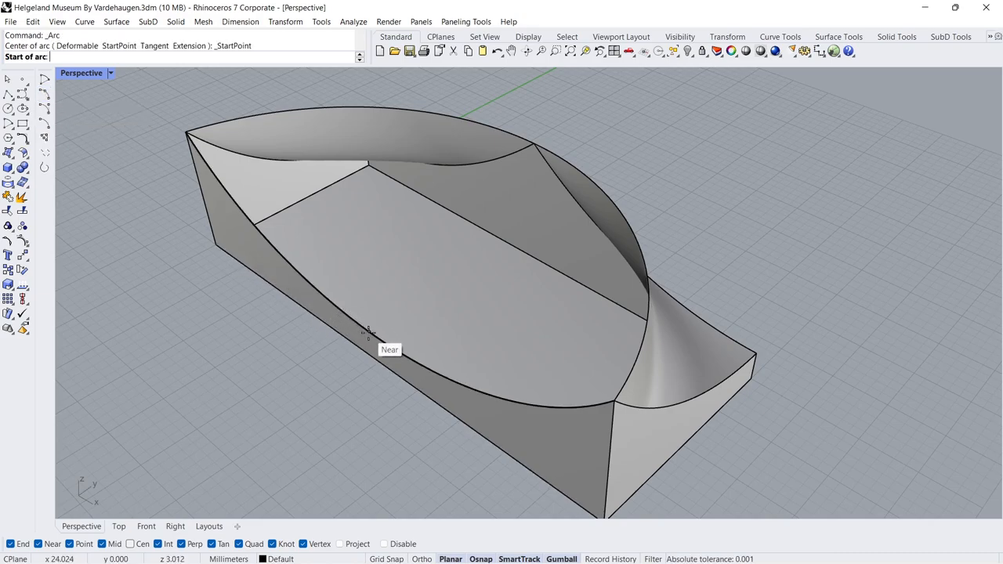
Step: Draw an arc across the hollow and set its point's world Z only
click(369, 332)
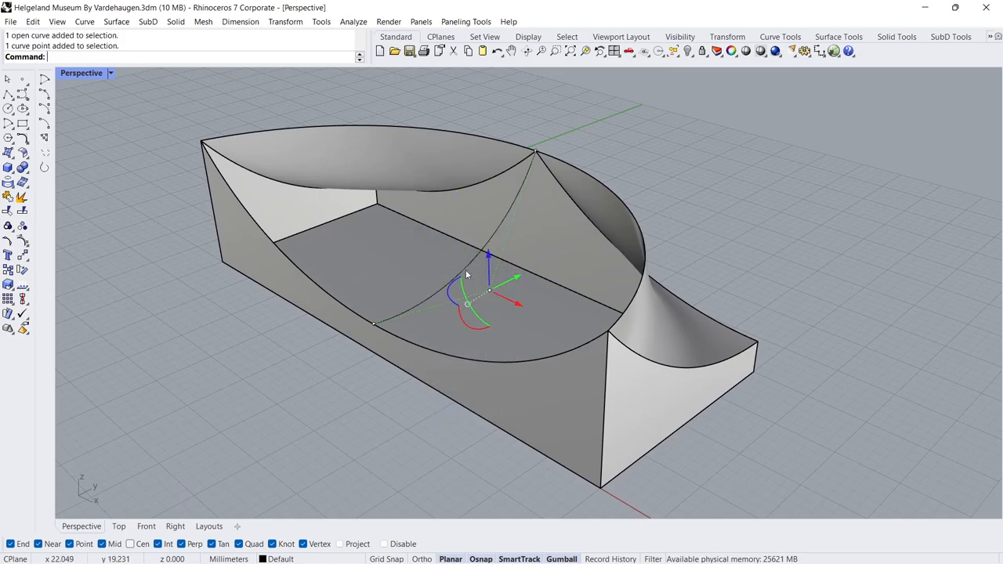
click(9, 243)
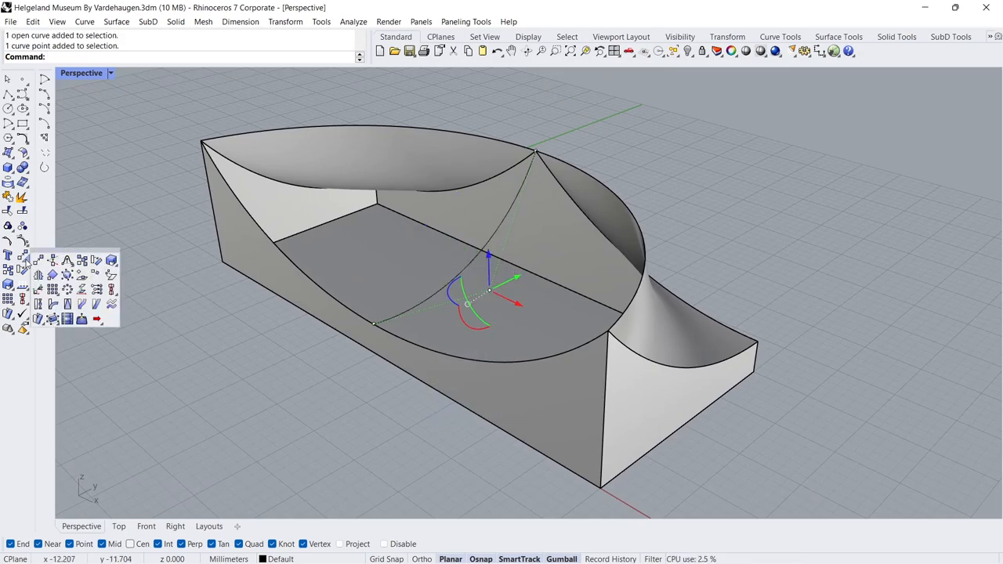
mouse_move(97, 288)
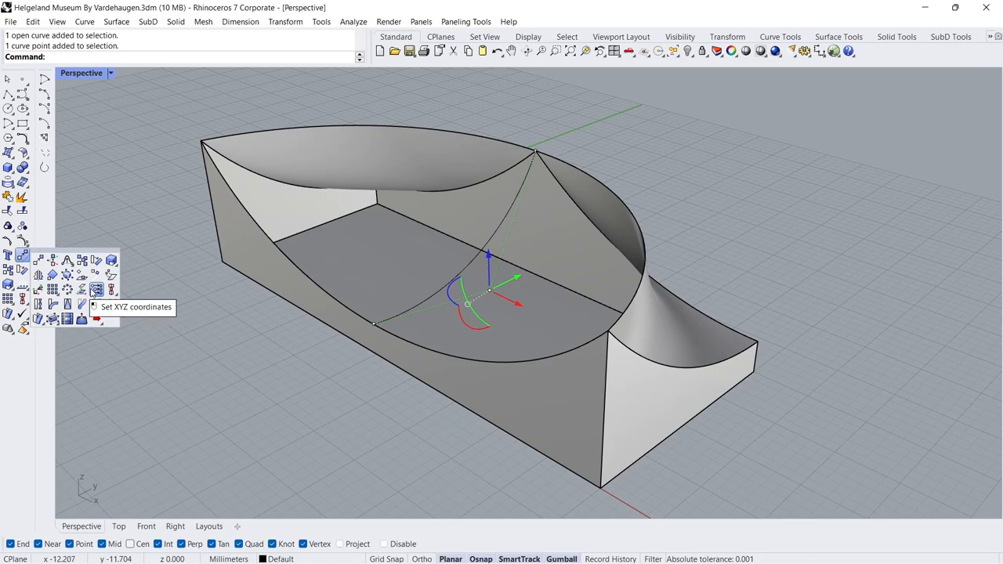
click(97, 288)
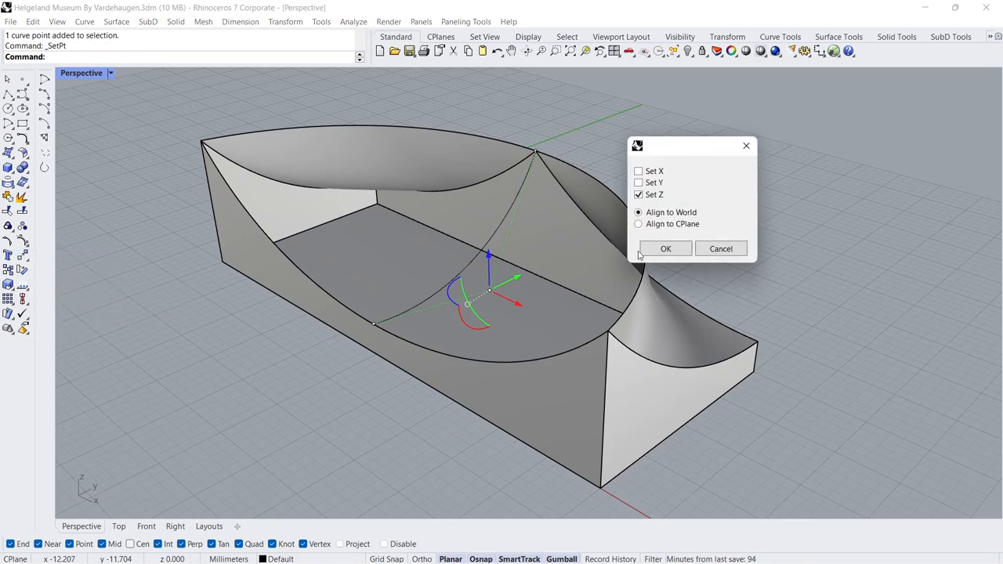
click(664, 247)
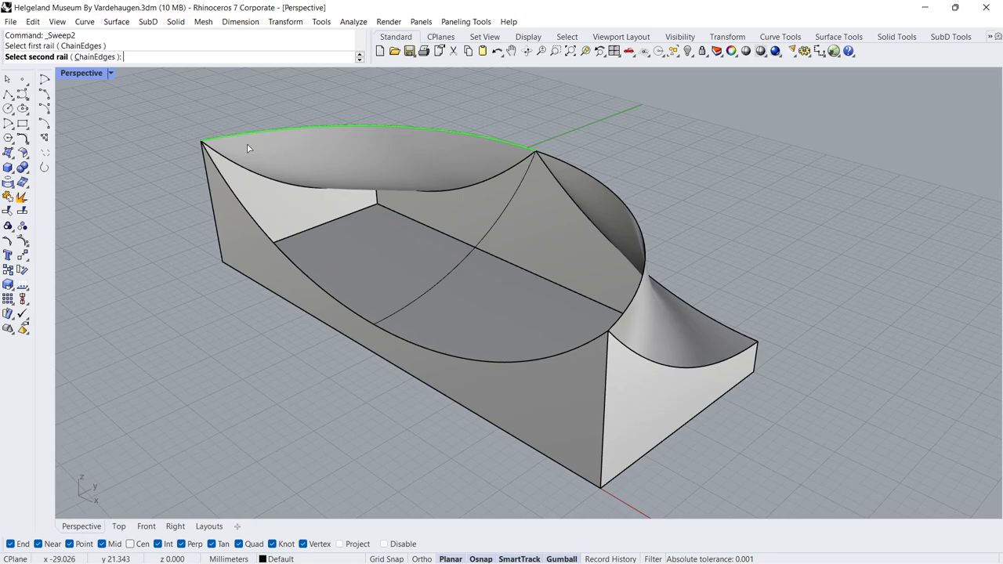
Step: Sweep a roof surface between the two rail edges with default Sweep 2 Rail options
click(395, 313)
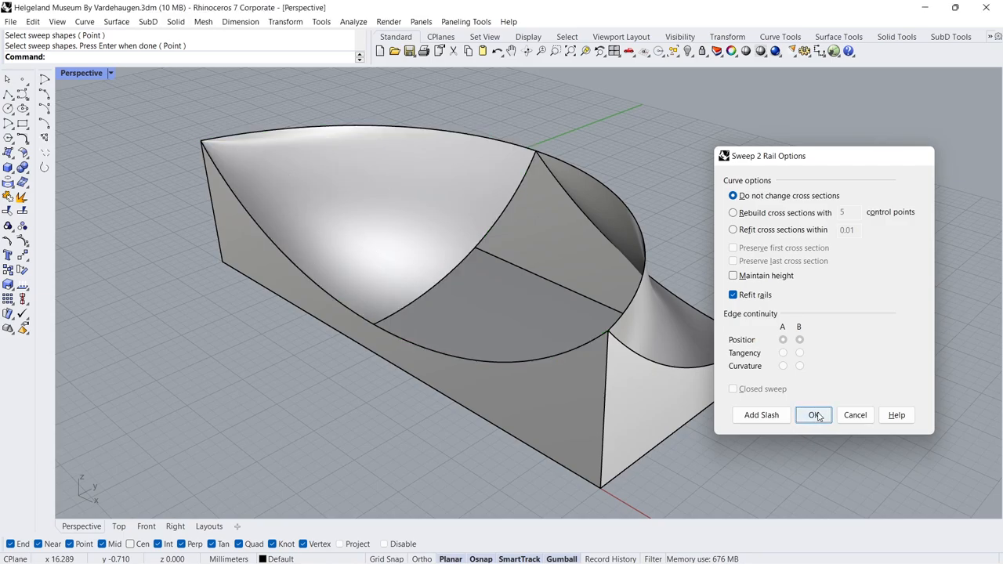
click(813, 413)
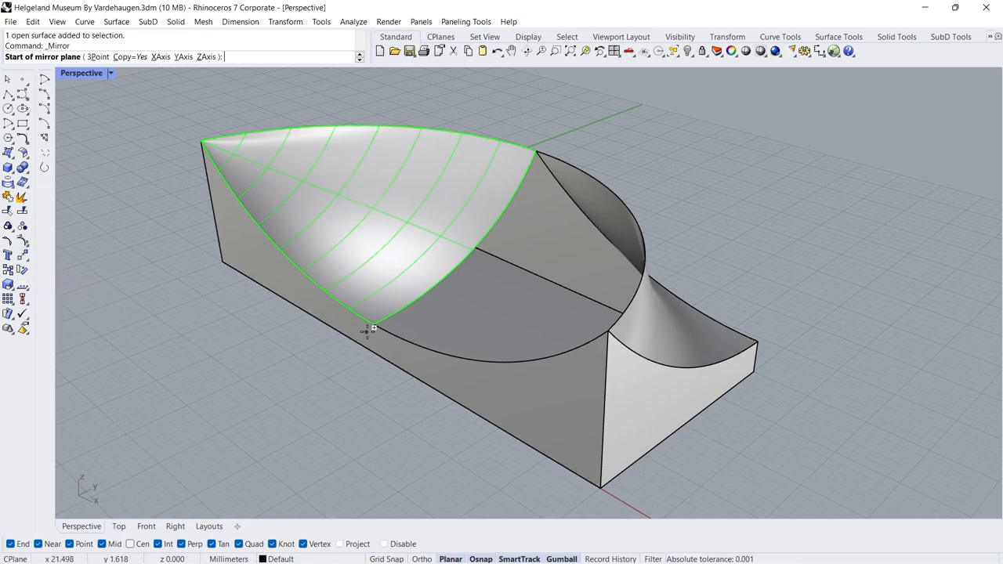
Step: Mirror the swept roof across the centre line and select the leftover guide curve
click(366, 328)
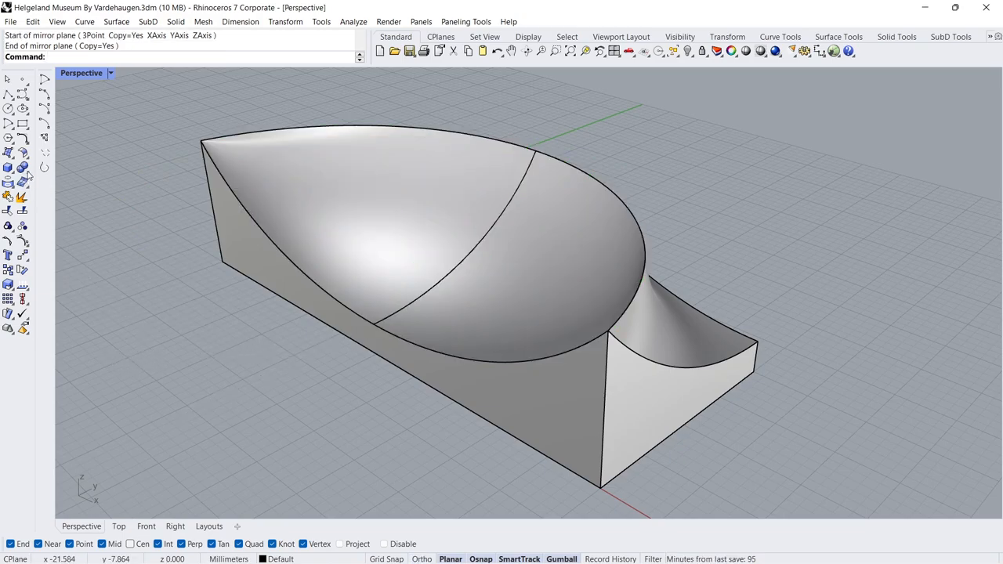
click(9, 150)
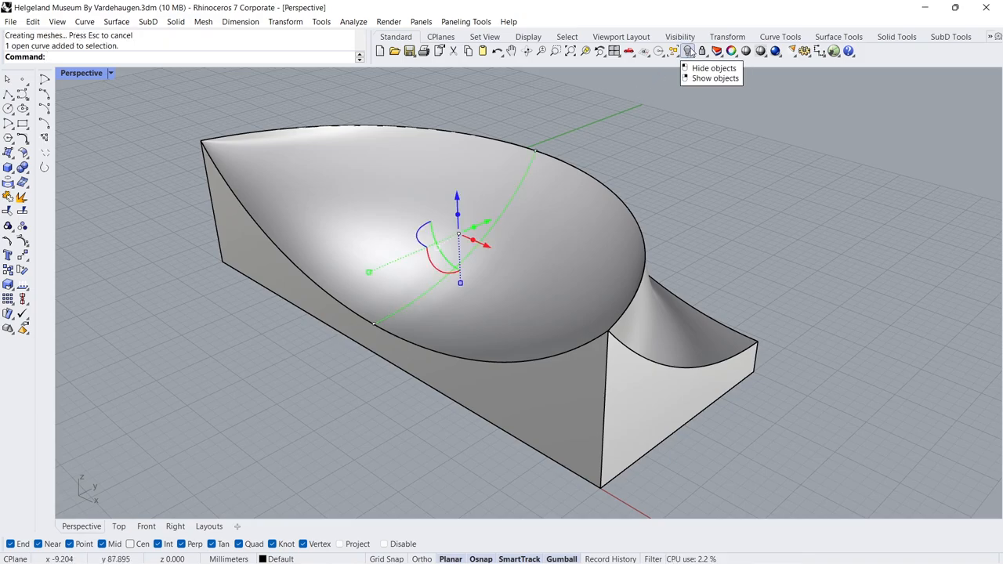
Step: Hide the guide curve and select the roof surface for analysis
click(712, 67)
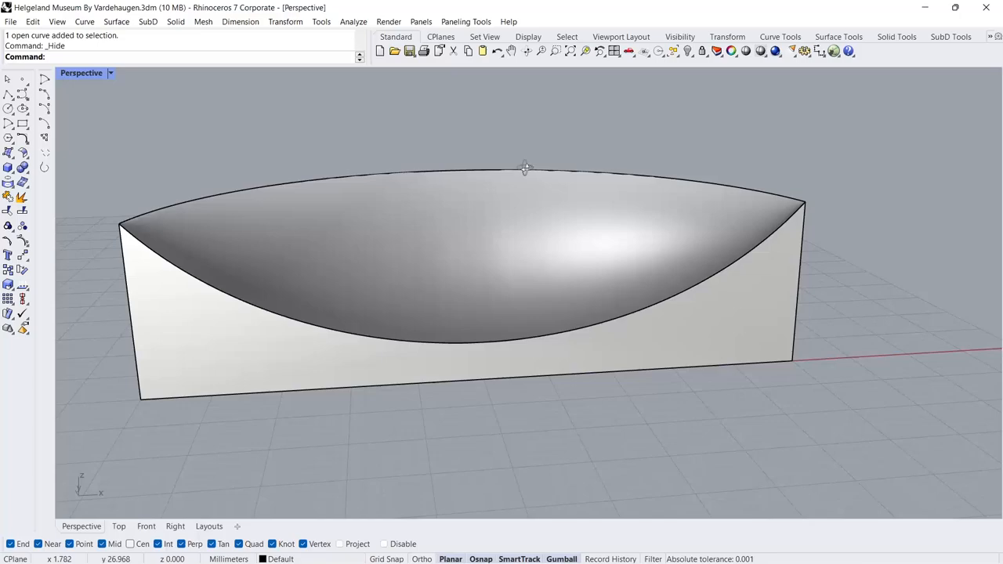
drag(525, 168, 426, 199)
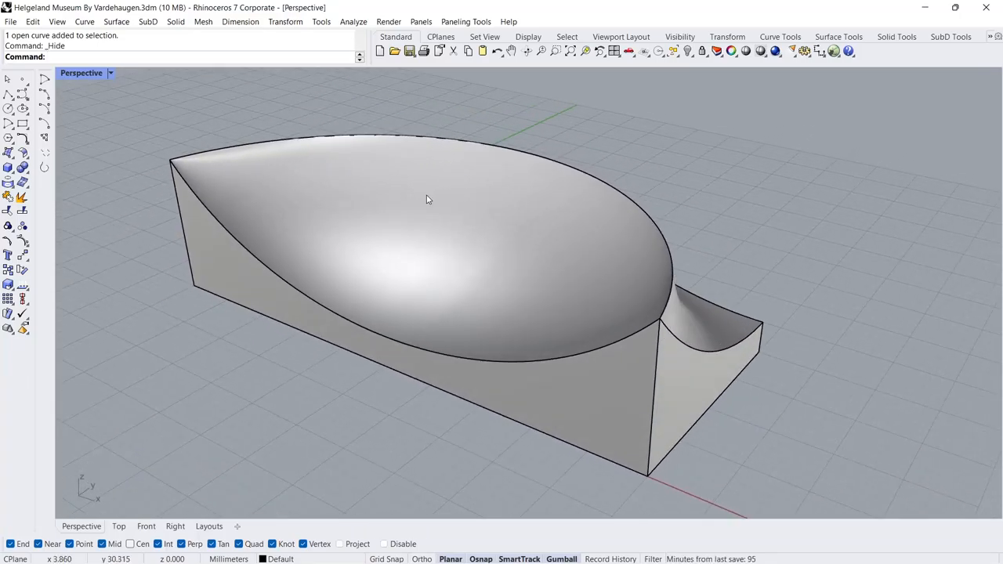
click(426, 198)
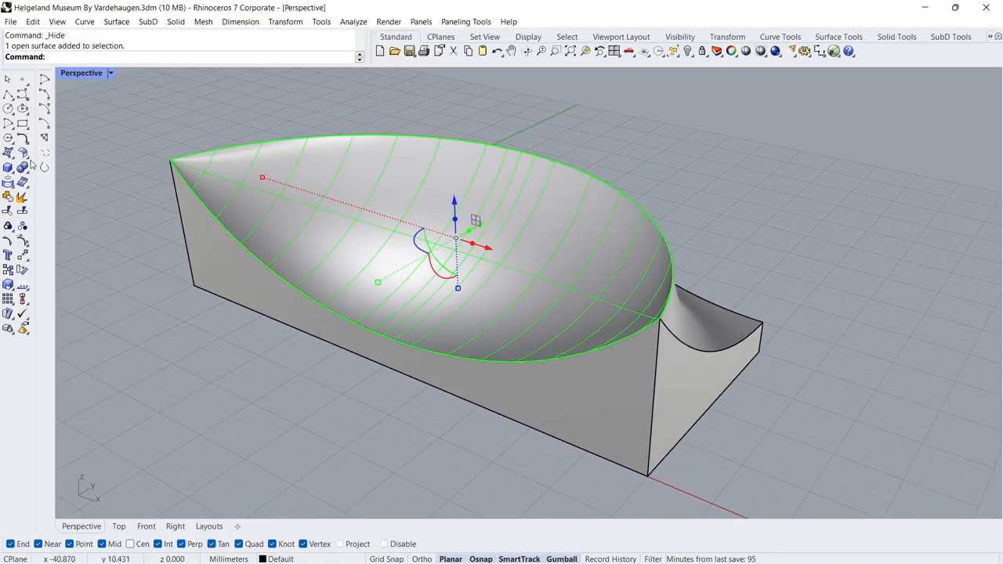
click(9, 152)
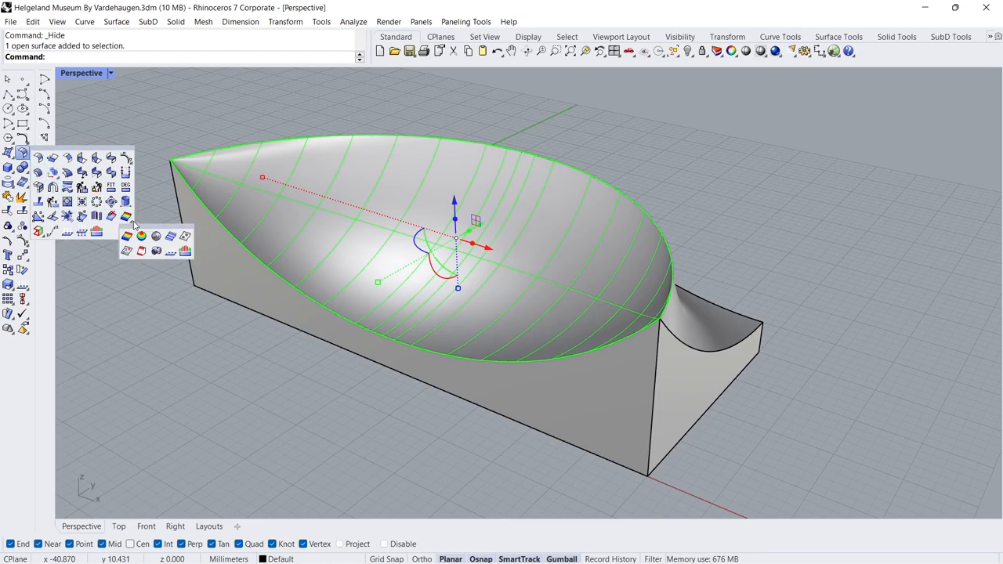
mouse_move(169, 235)
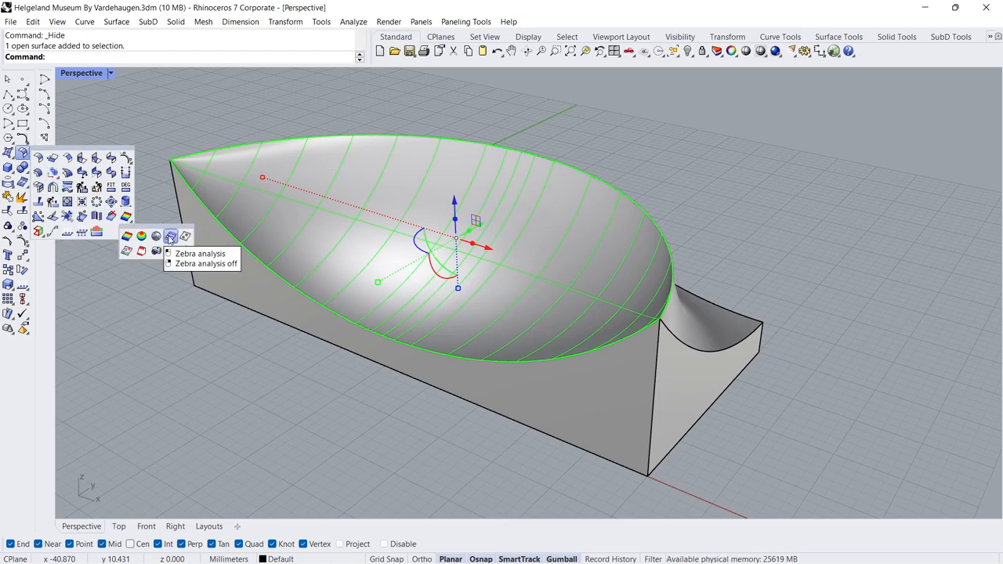
Step: Run Zebra analysis on the roof and orbit to read the stripes from both sides
click(200, 254)
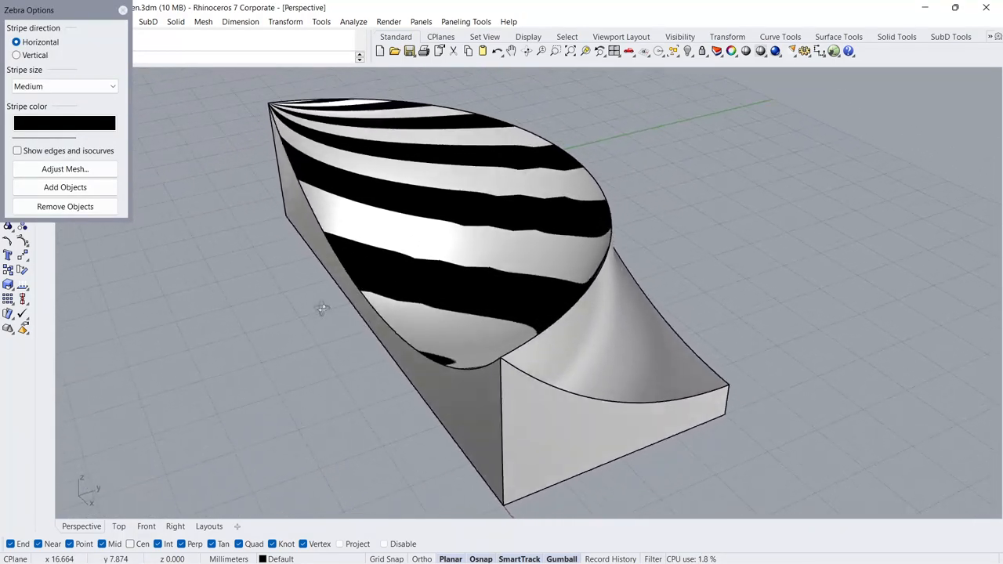
drag(321, 310, 139, 330)
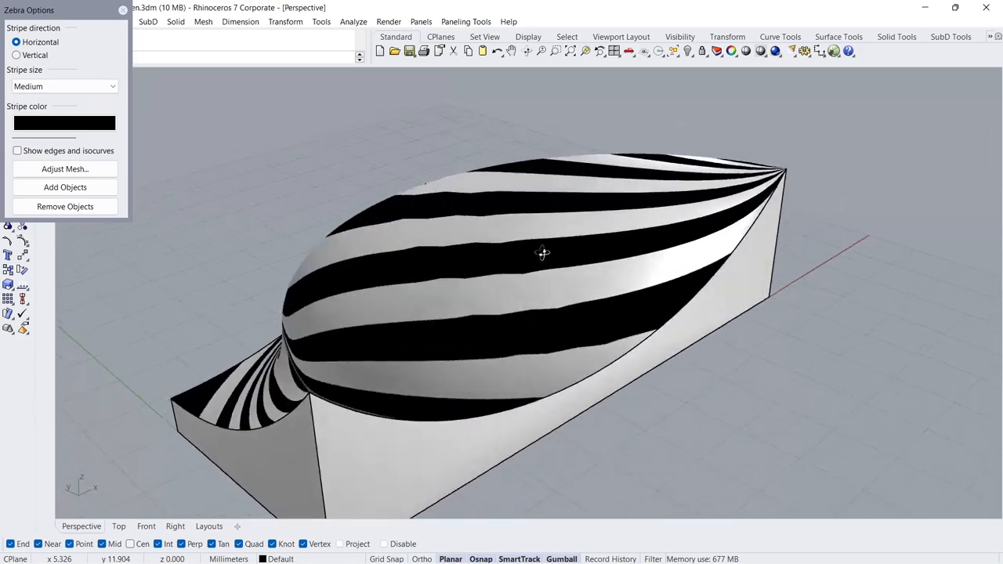
drag(542, 252, 415, 241)
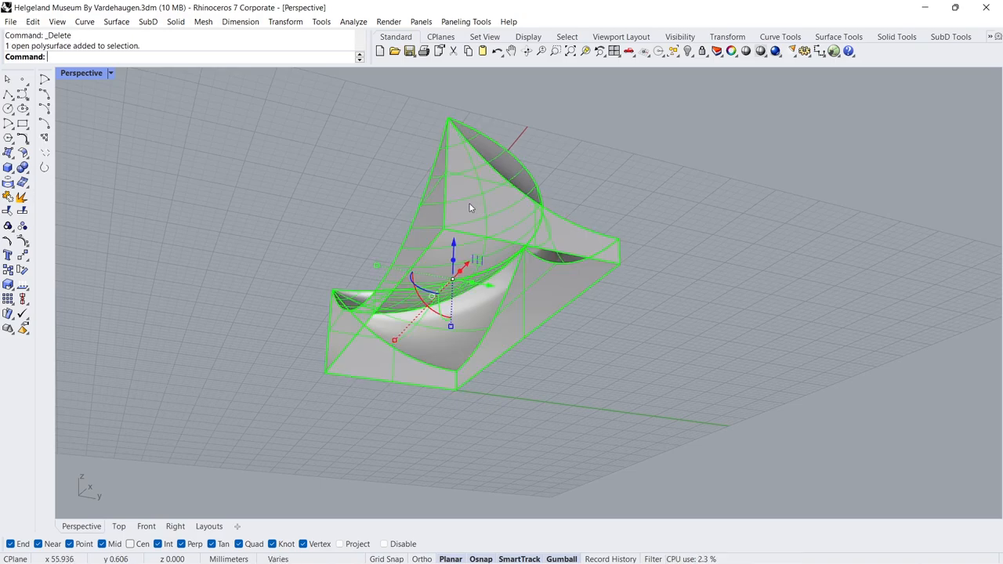
Step: Bring up the surface tools palette for the remaining twisted open form
click(11, 169)
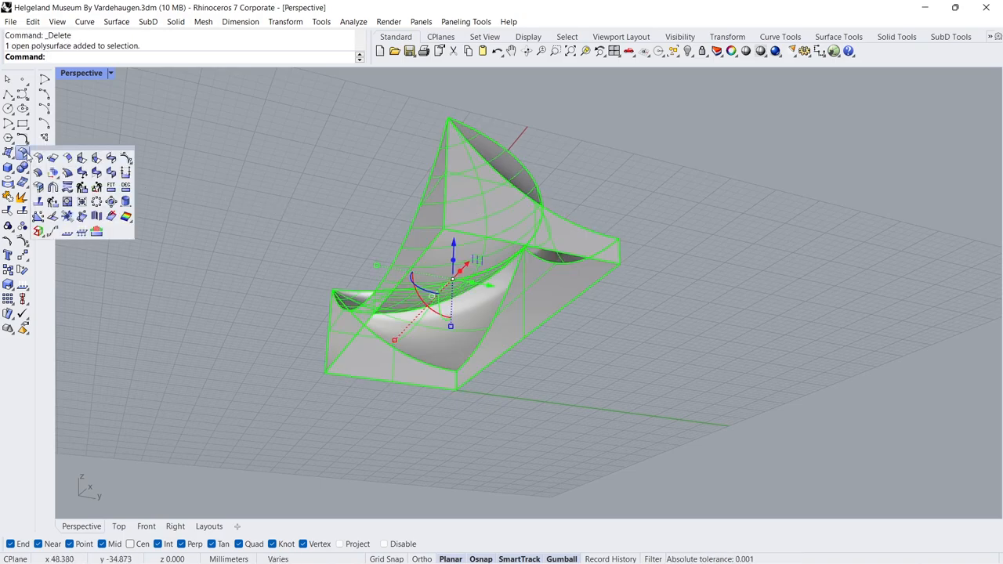
Step: Join the five open roof and box polysurfaces into one polysurface
click(12, 154)
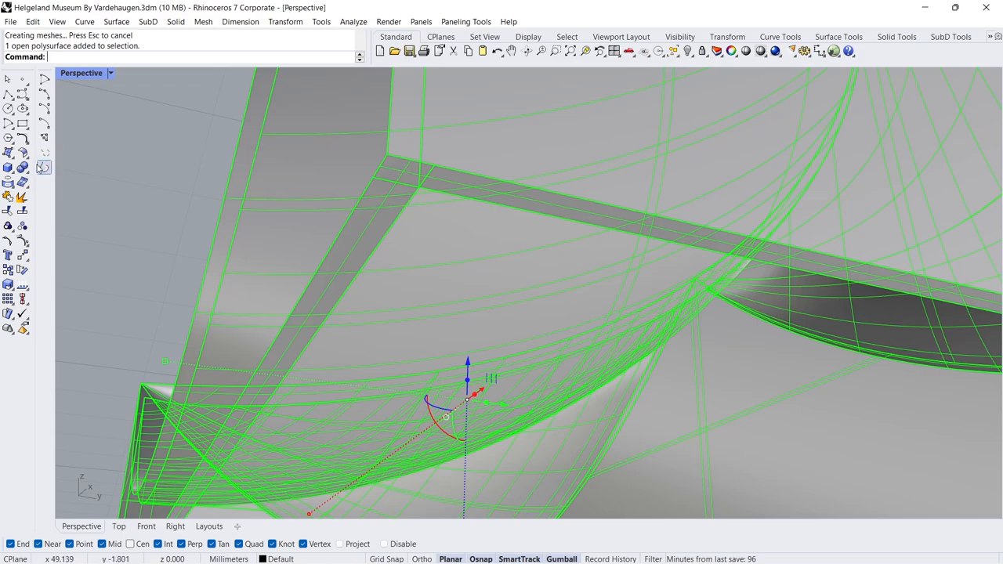
click(20, 169)
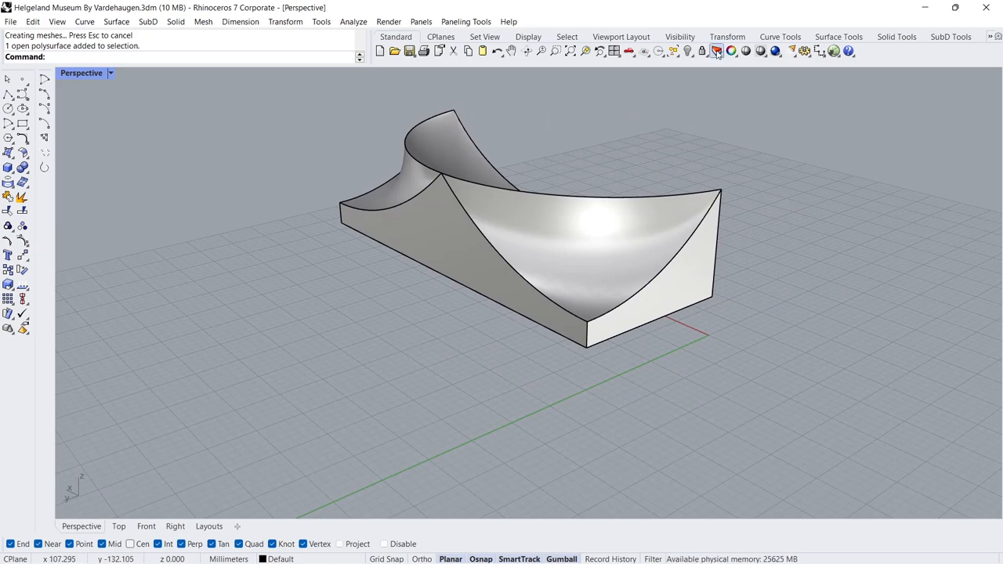
Step: Turn on the Logo and Ground layers and set the Perspective view to Arctic
click(713, 50)
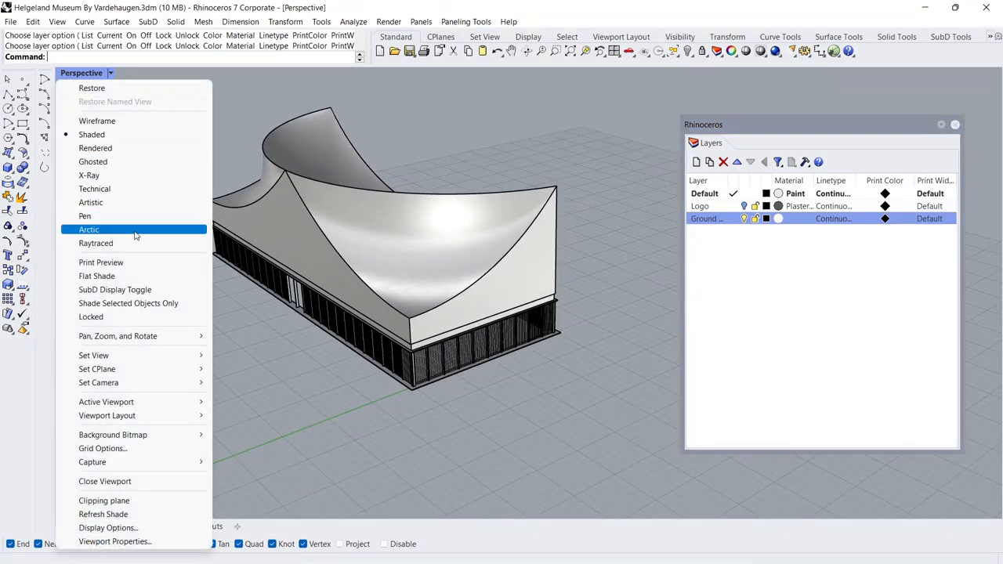
click(87, 228)
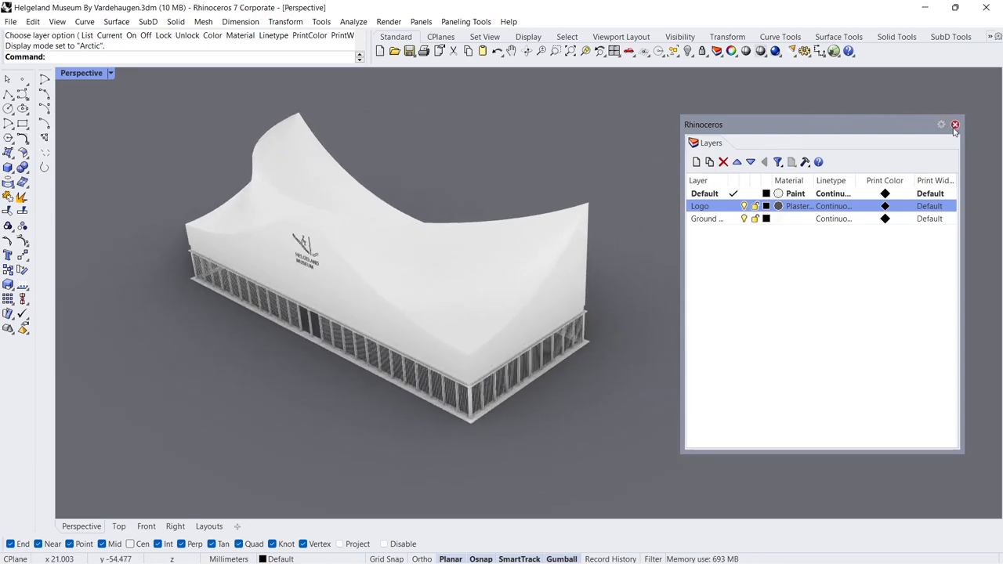
click(956, 126)
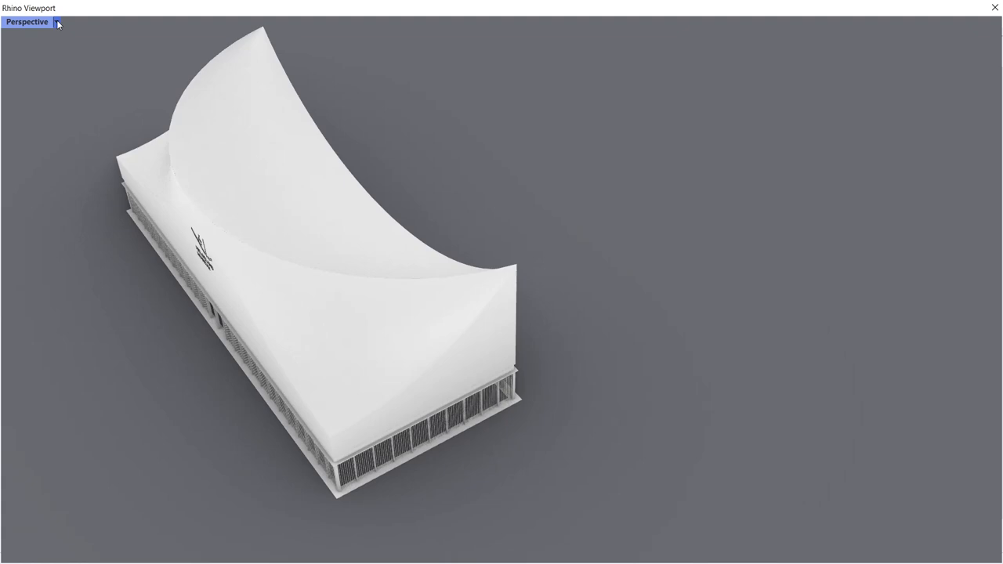
Step: Set the floating viewport to Rendered and orbit to the logo side and a corner
click(56, 22)
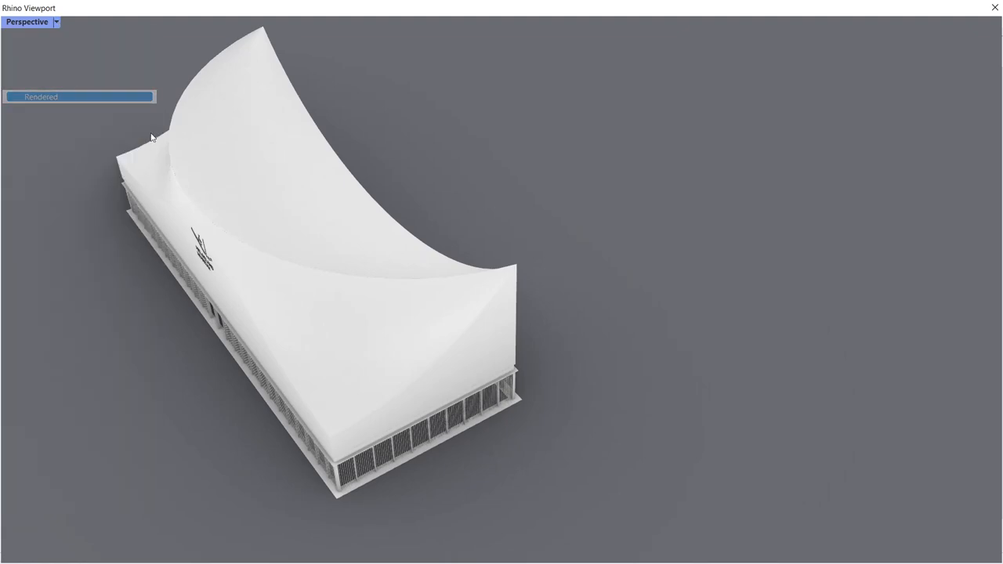
drag(157, 137, 342, 182)
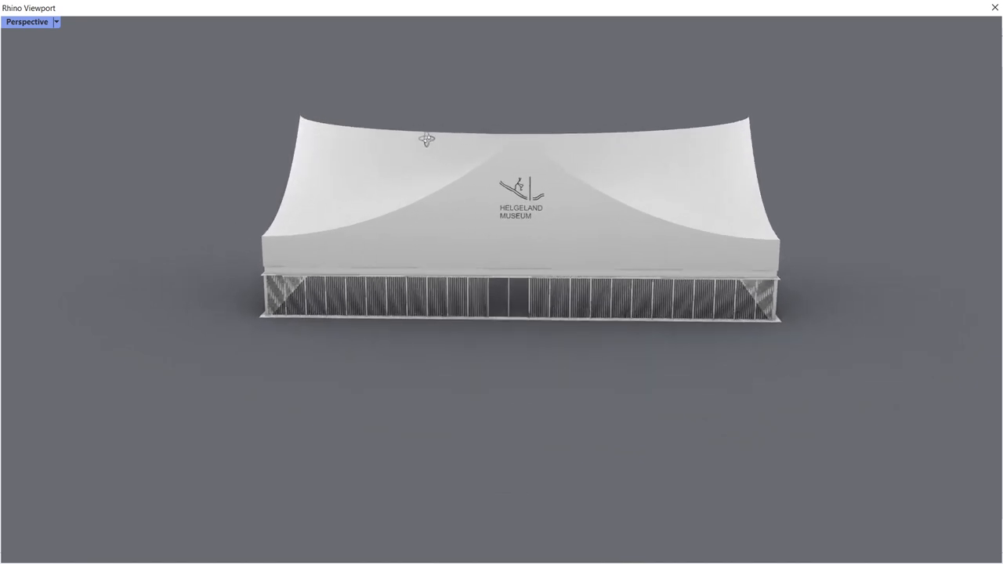
drag(427, 140, 169, 145)
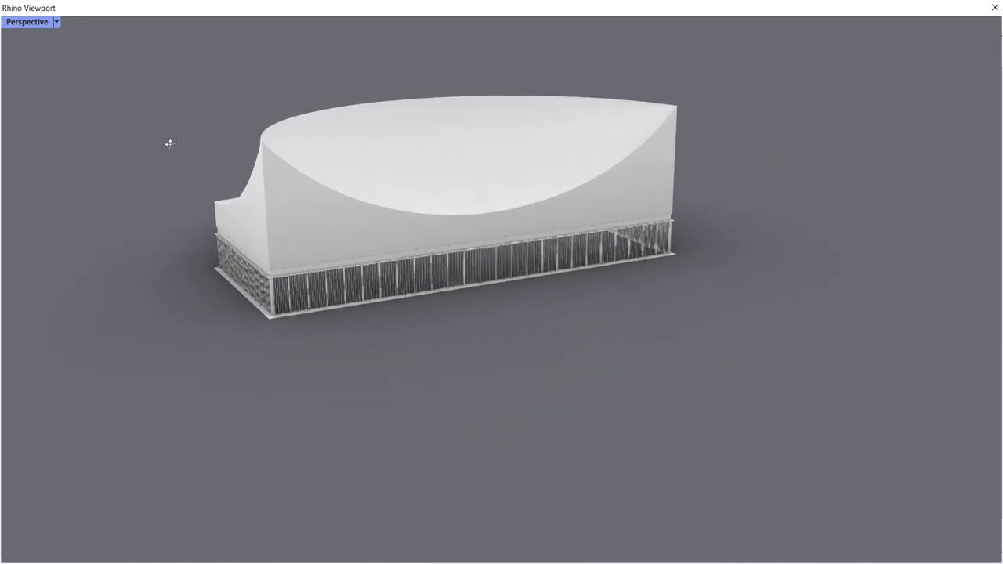